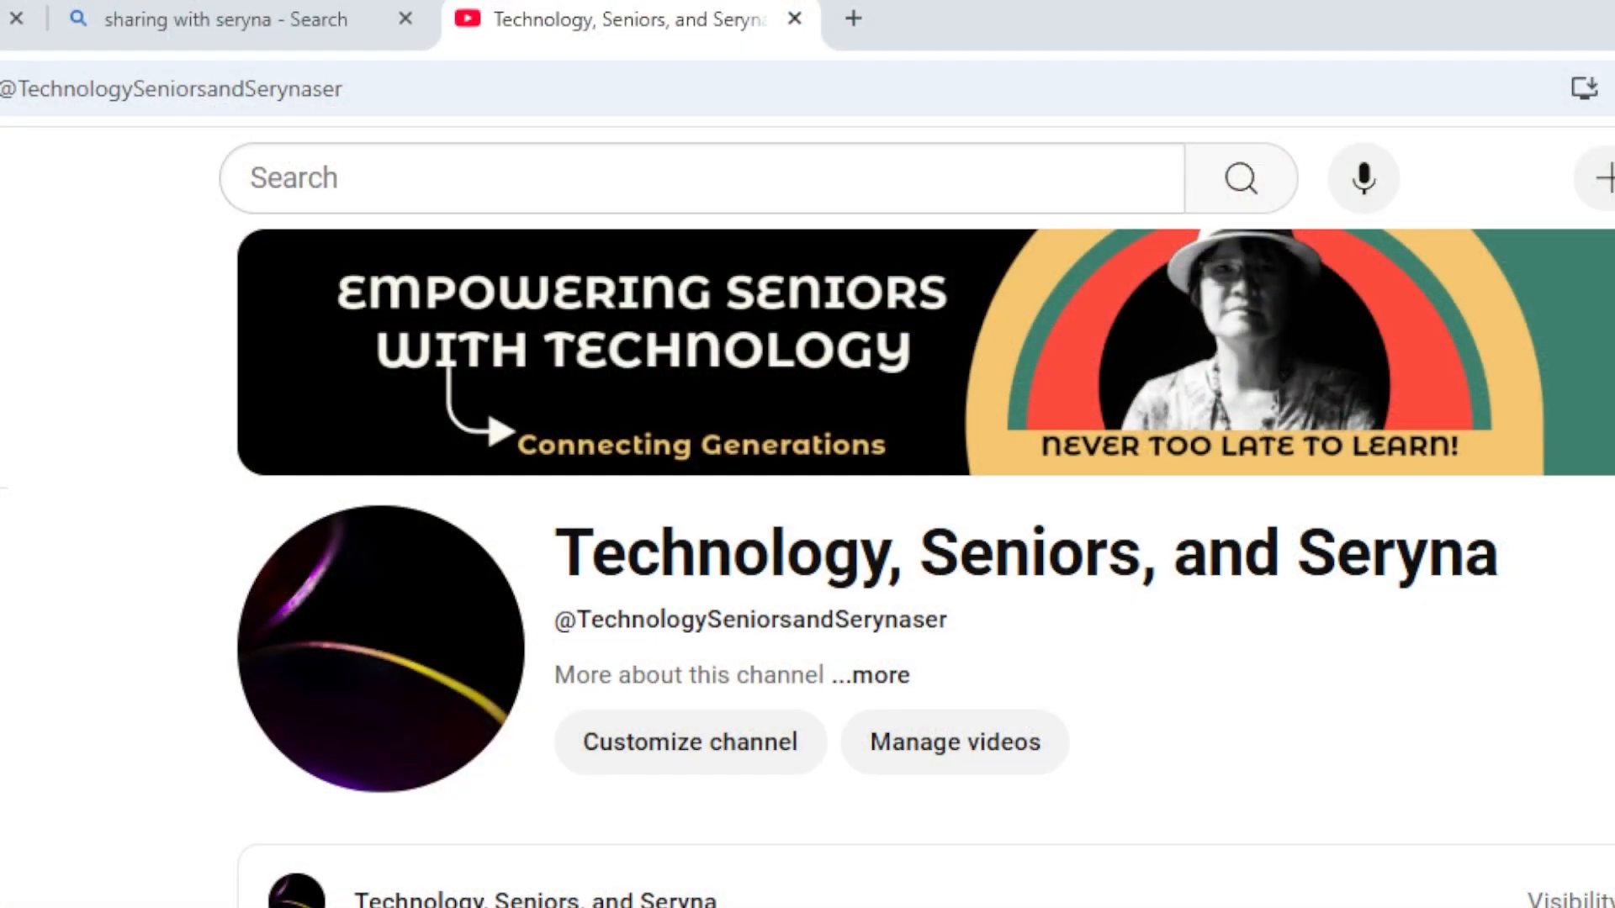
{"action": "mouse_move", "coordinate": [830, 398]}
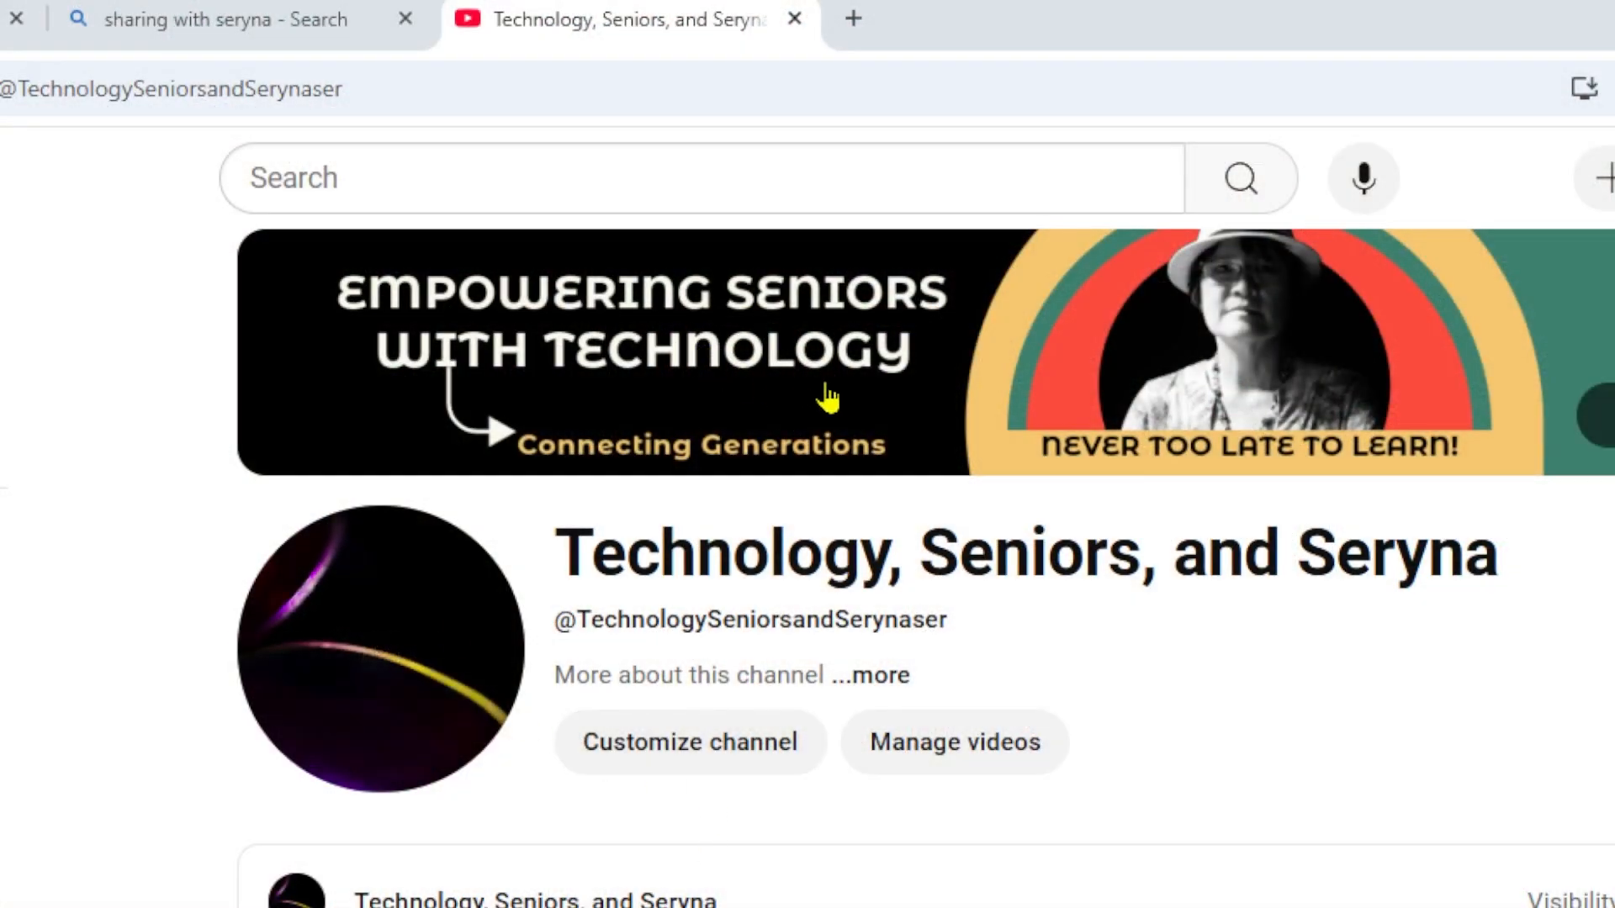